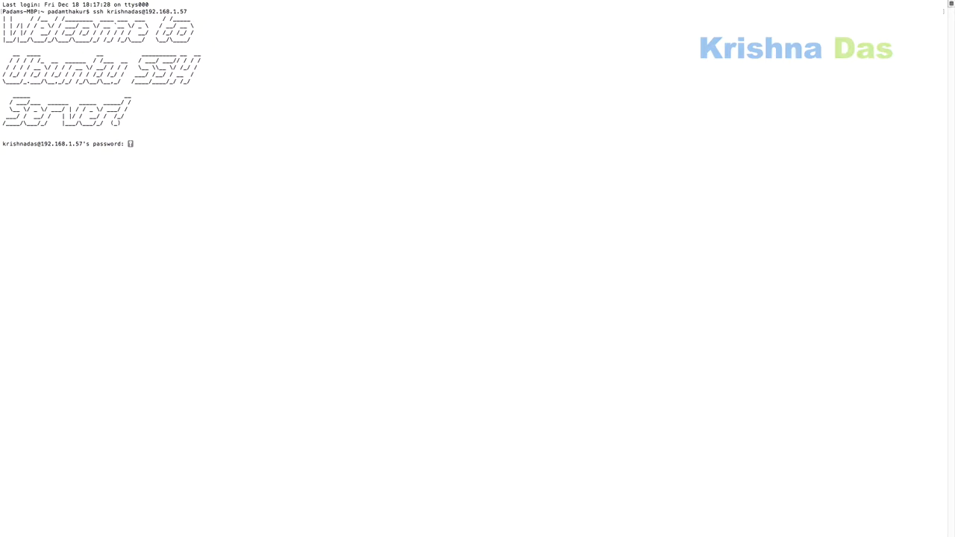
# Log into the Ubuntu server at 192.168.1.57 over SSH by submitting the password
pyautogui.press('Return')
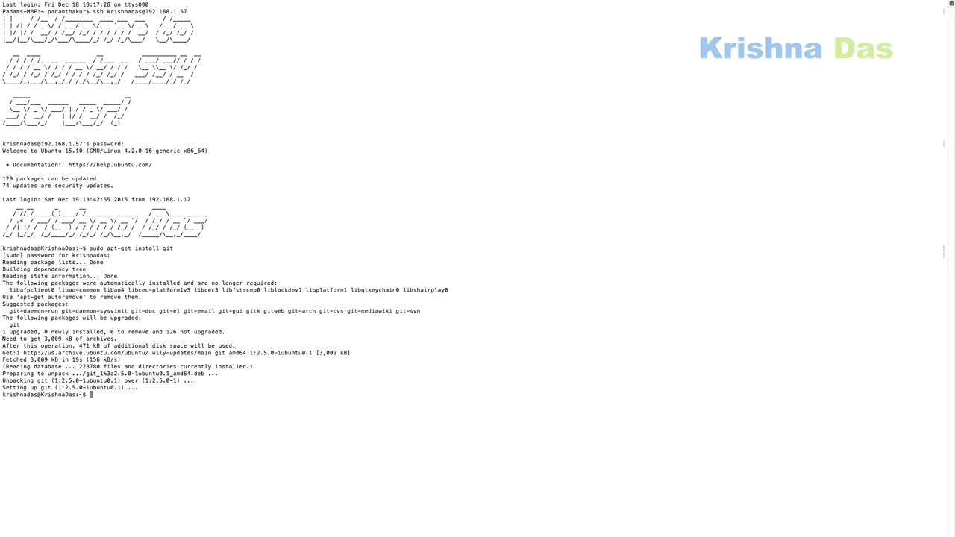
# Create a ~/git folder on the server with a gitrepo.git folder inside it
pyautogui.write('cd')
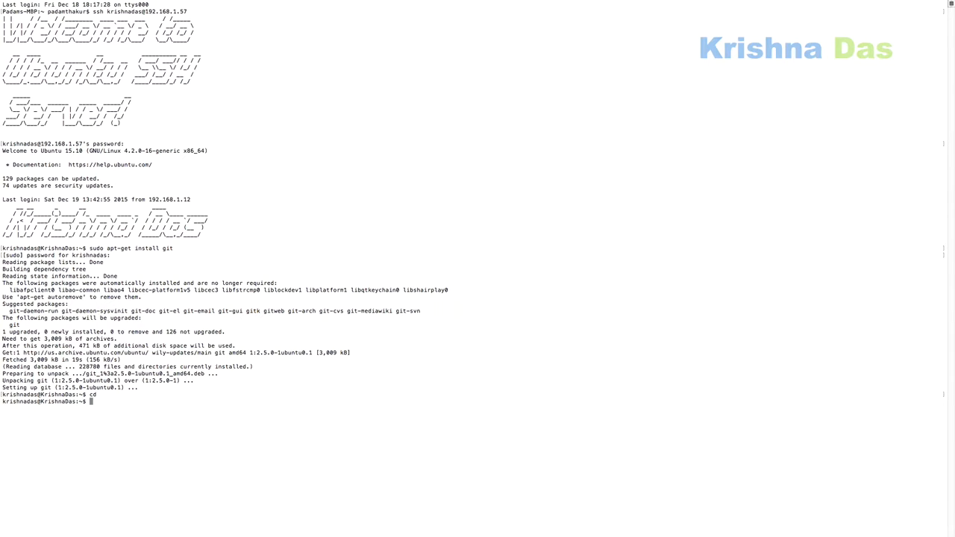
pyautogui.write('mkdir git')
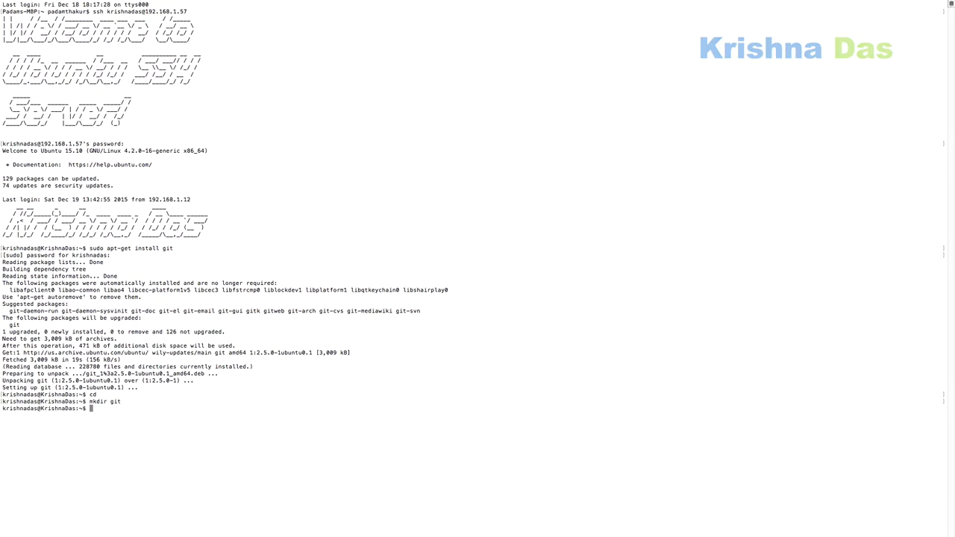
pyautogui.write('cd git')
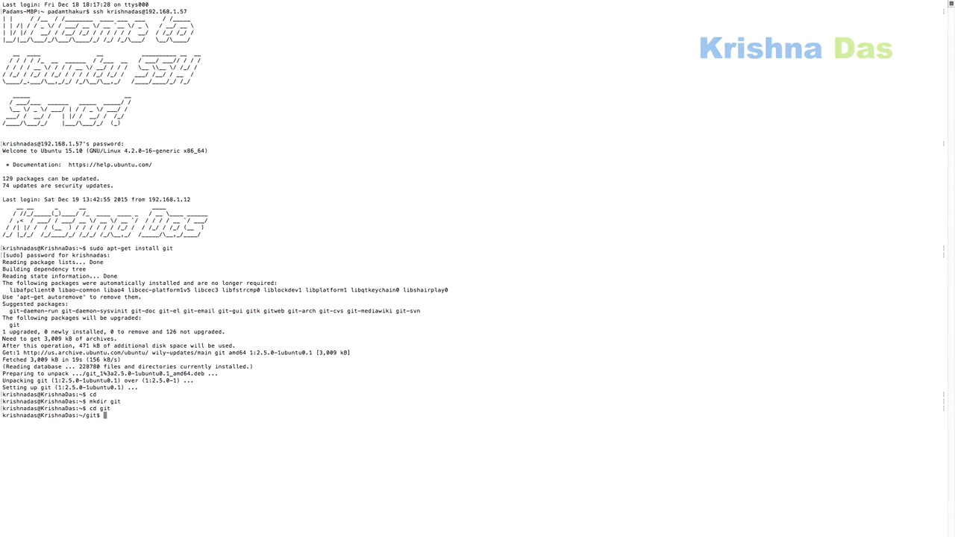
pyautogui.write('mkdir gitre')
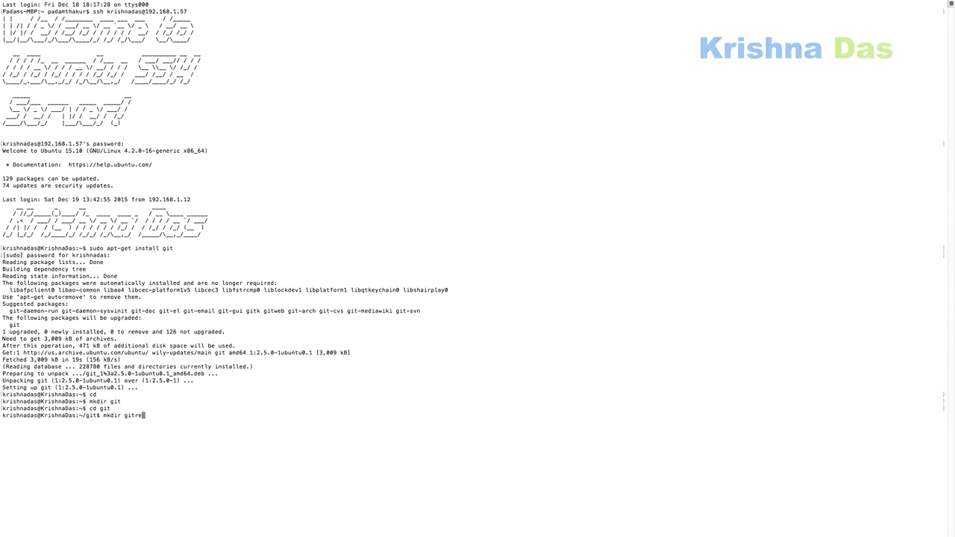
pyautogui.write('po.git')
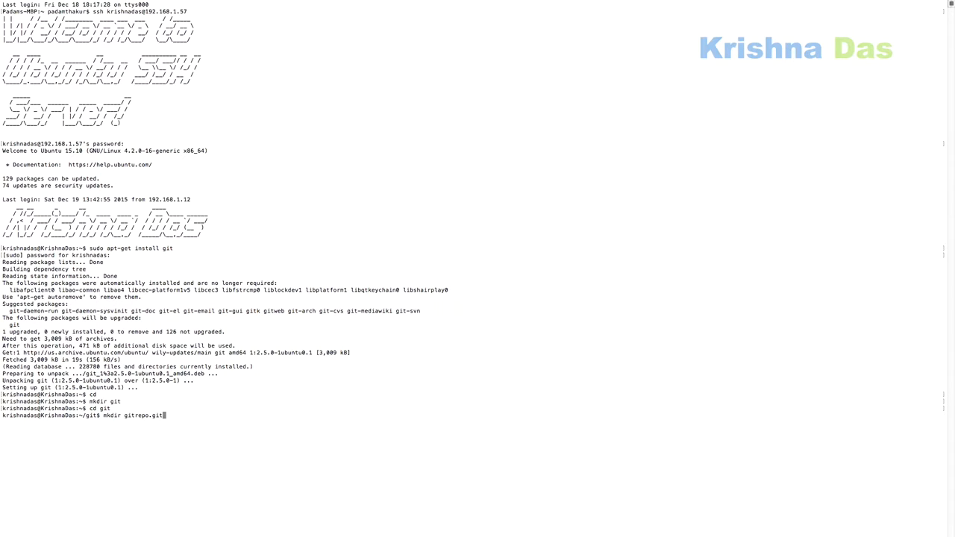
pyautogui.press('Return')
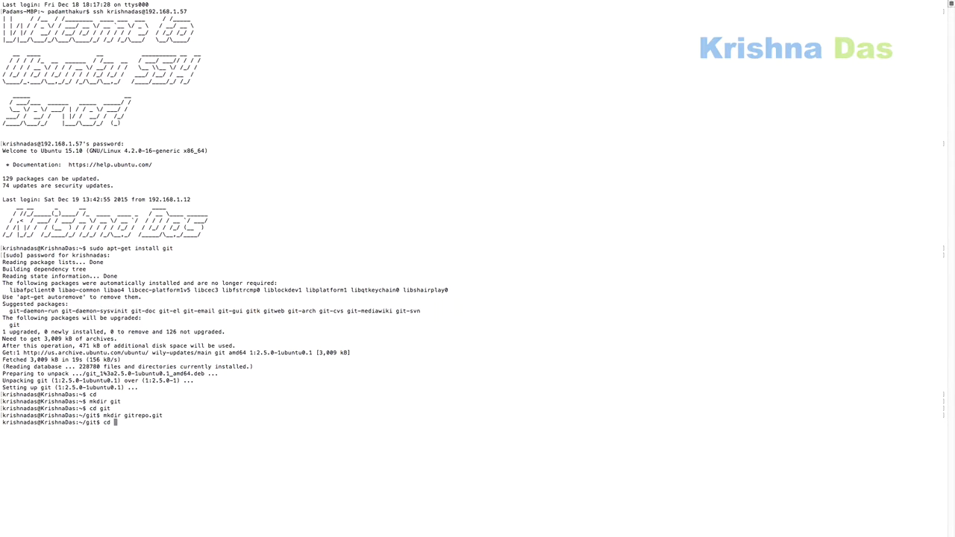
# Enter gitrepo.git and initialize it as an empty bare repository with git --bare init
pyautogui.write('gitrepo')
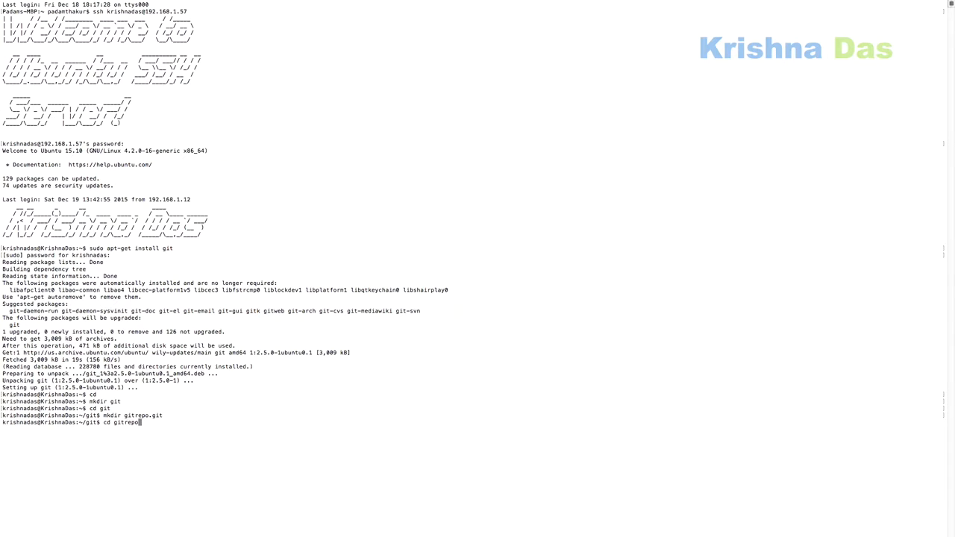
pyautogui.press('Return')
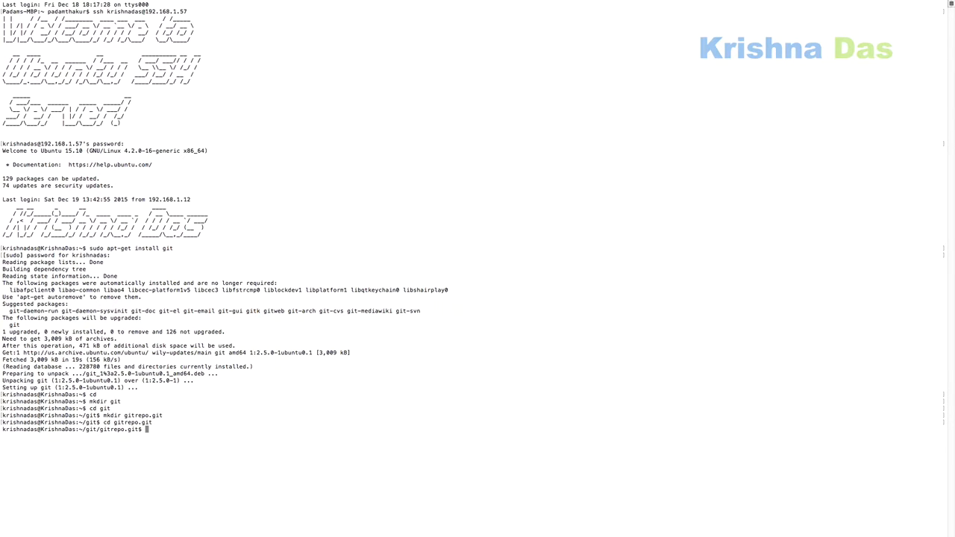
pyautogui.write('git')
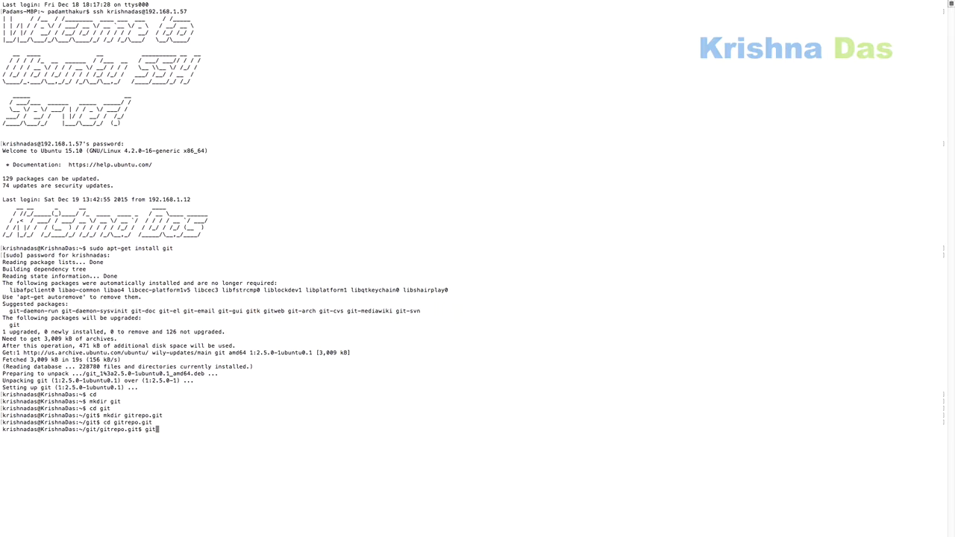
pyautogui.write('--bare in')
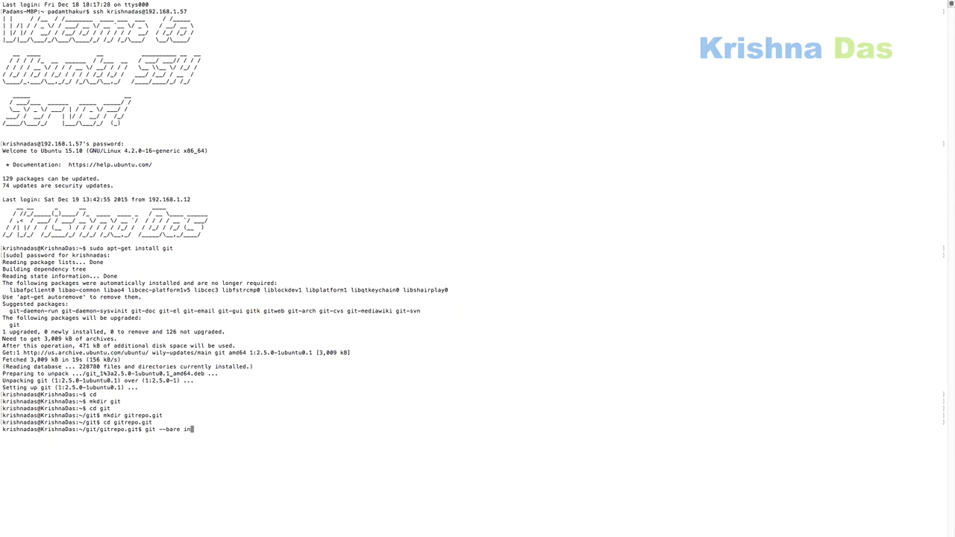
pyautogui.press('Return')
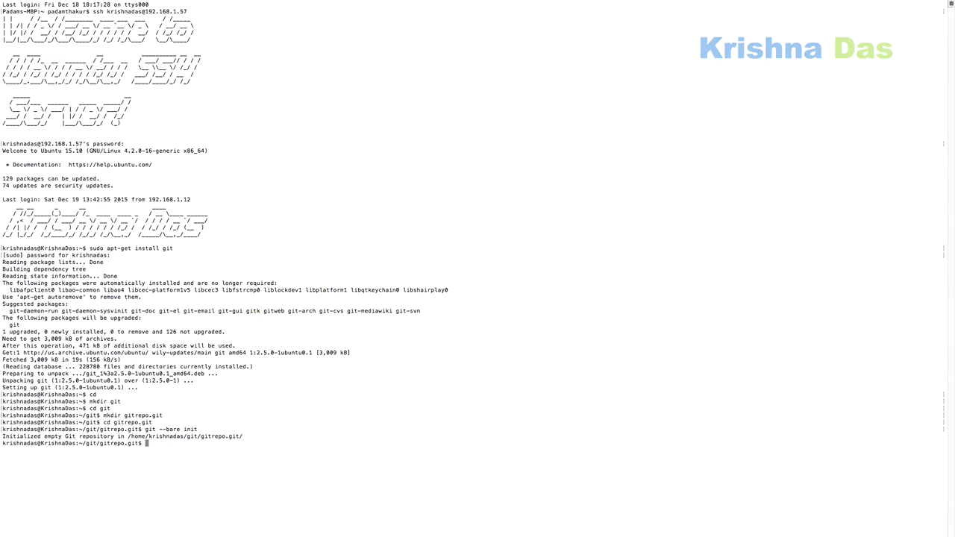
pyautogui.moveTo(420, 520)
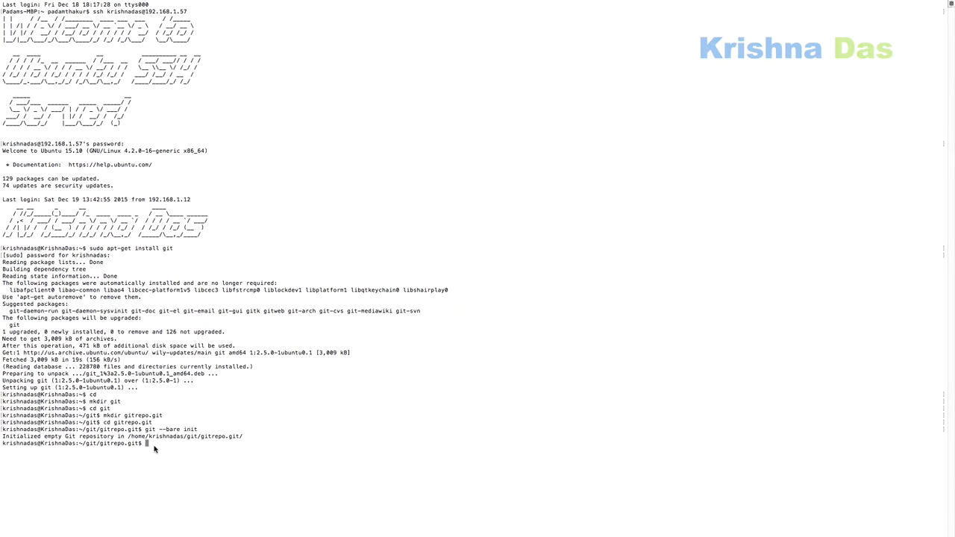
# Exit the SSH session and create a local git folder on the Mac
pyautogui.write('exit')
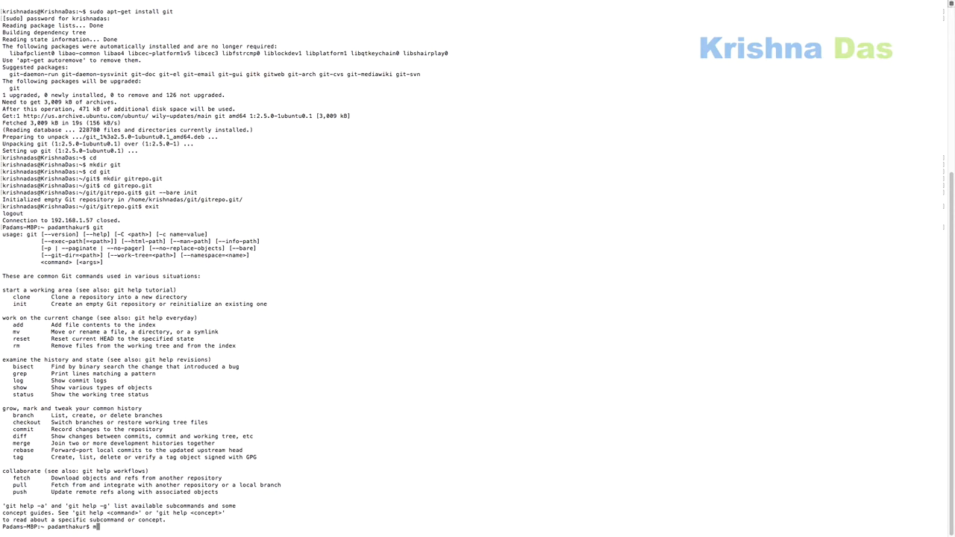
pyautogui.write('mkdir git')
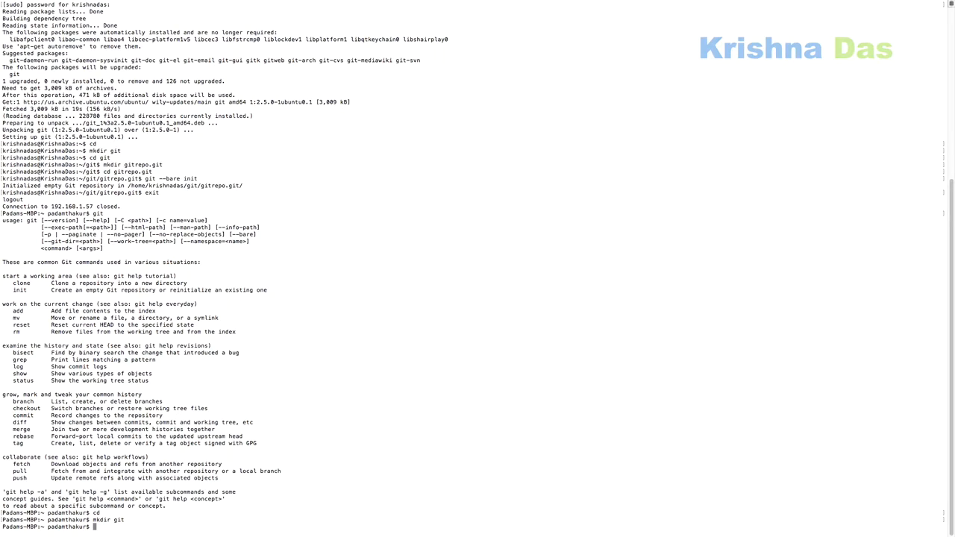
pyautogui.write('mkdi')
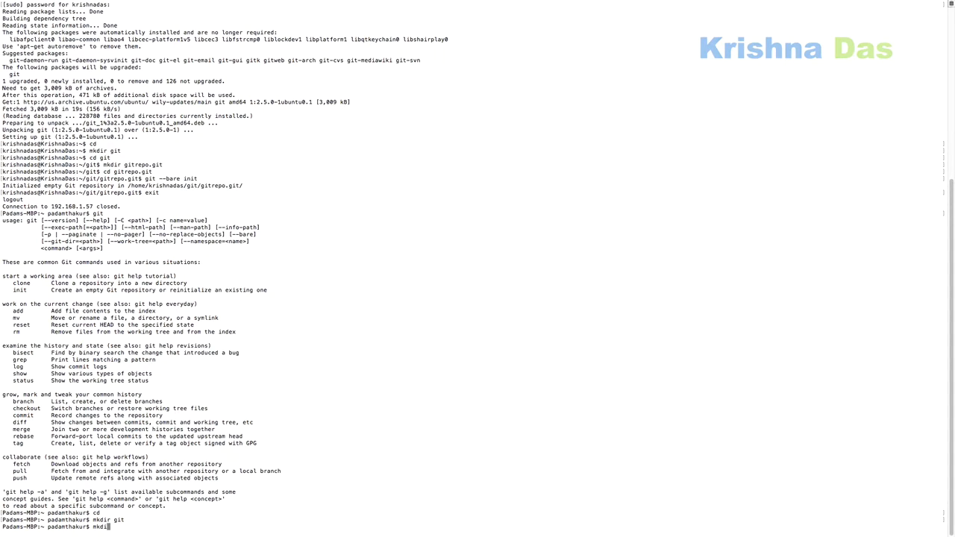
pyautogui.write('gitrepo')
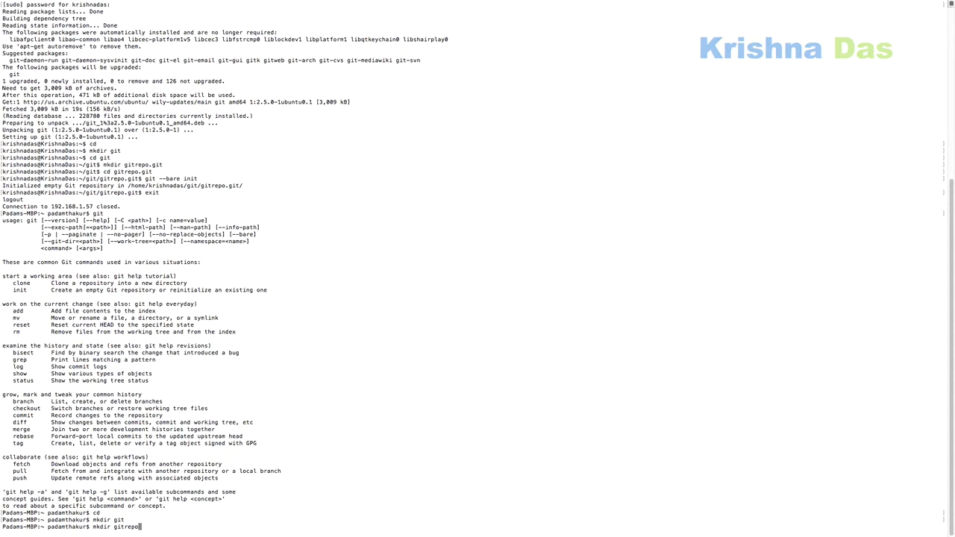
pyautogui.press('BackSpace')
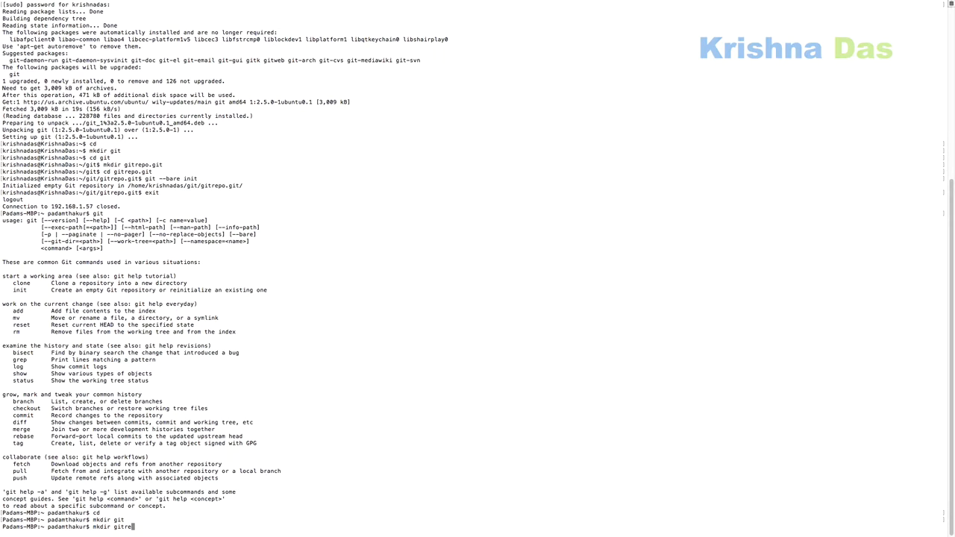
pyautogui.write('po')
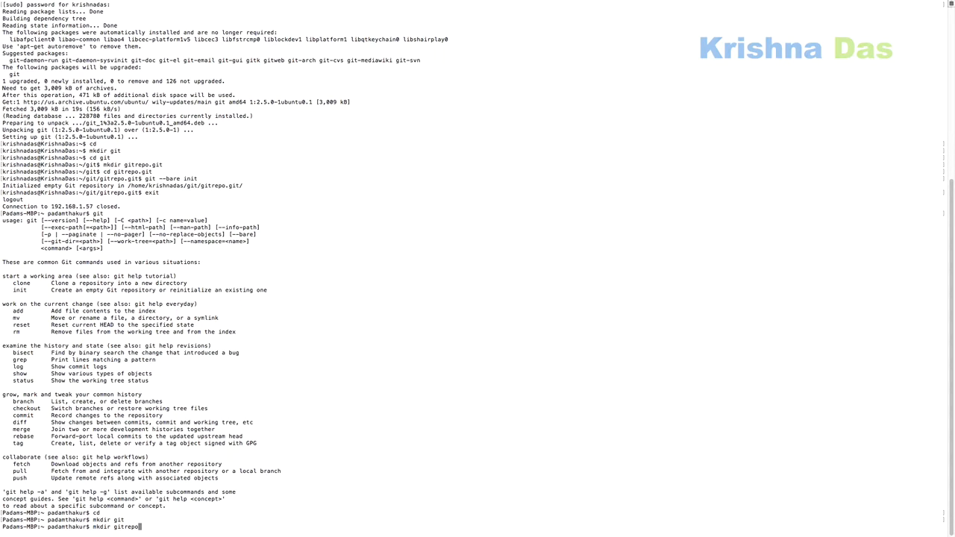
pyautogui.write('.')
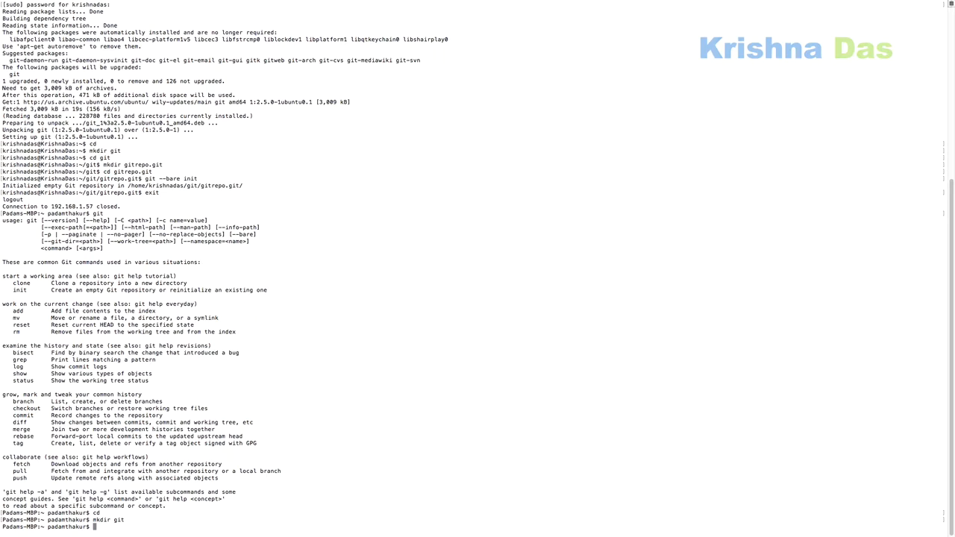
# Move into the local git folder and begin creating gitrepo.git inside it
pyautogui.write('cd gi')
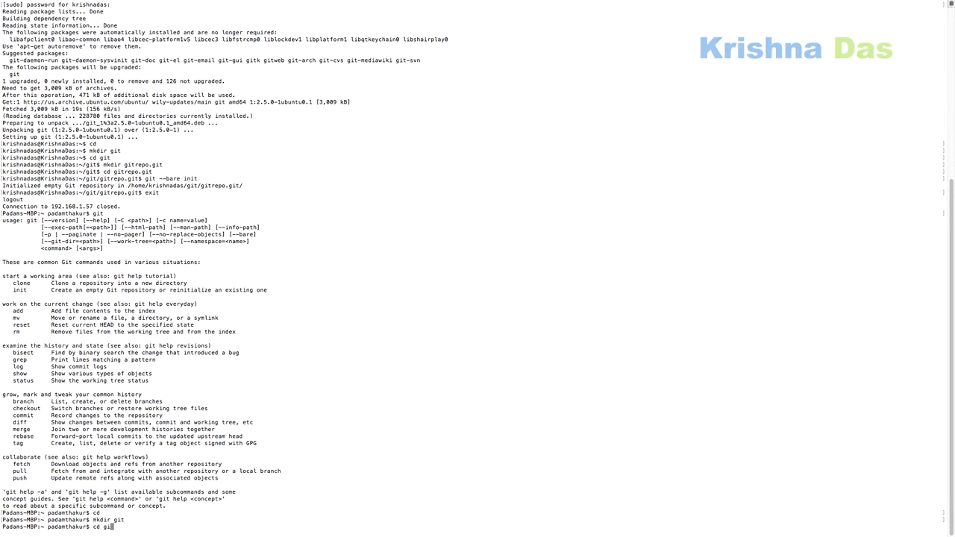
pyautogui.press('Return')
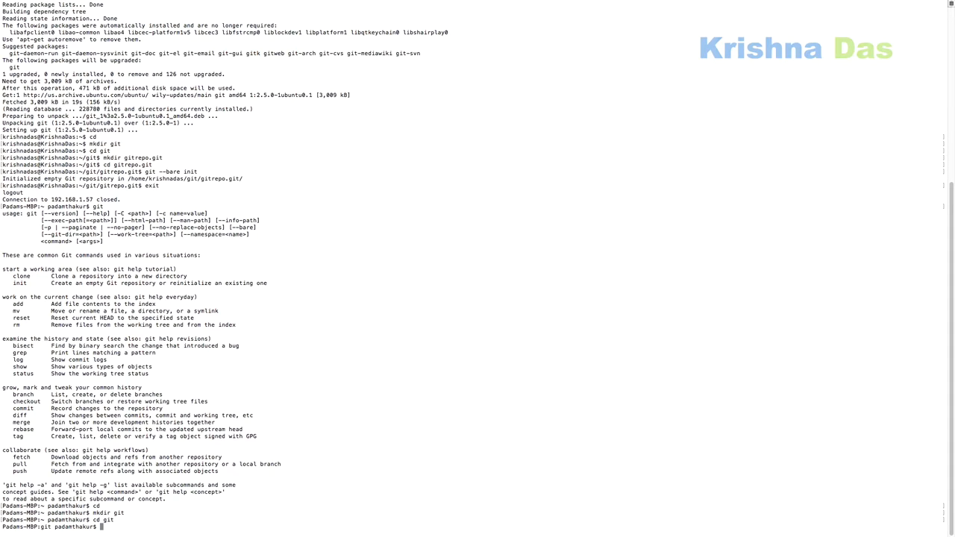
pyautogui.write('g')
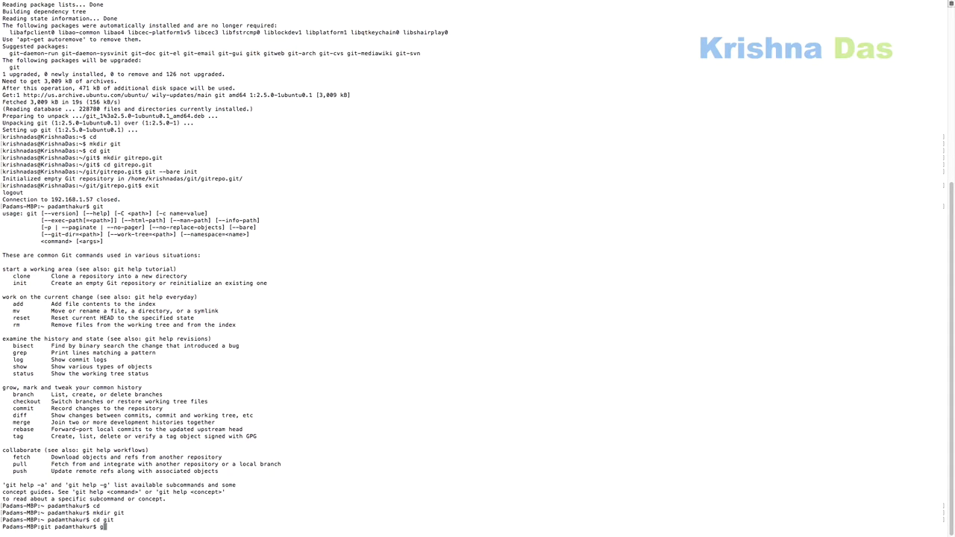
pyautogui.write('mkdir')
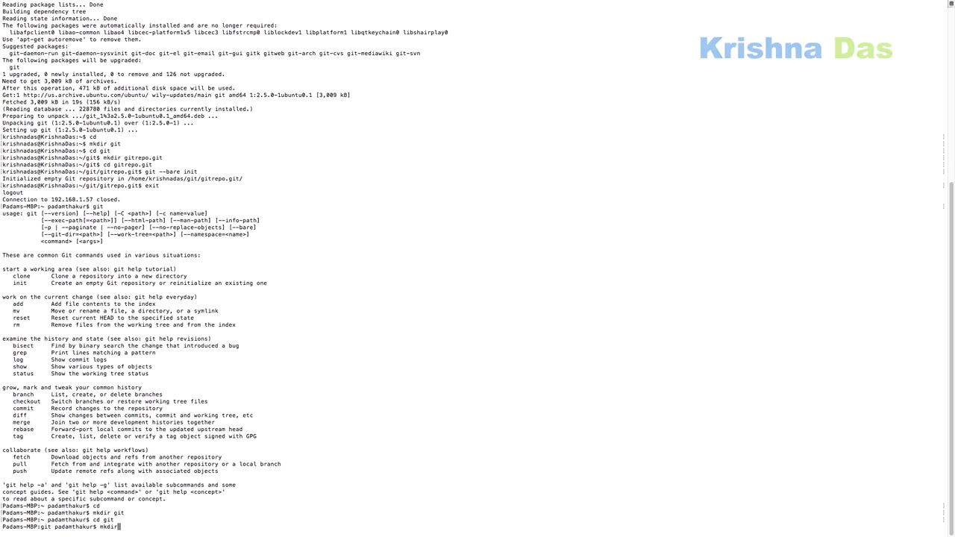
pyautogui.write('gitrepo.git')
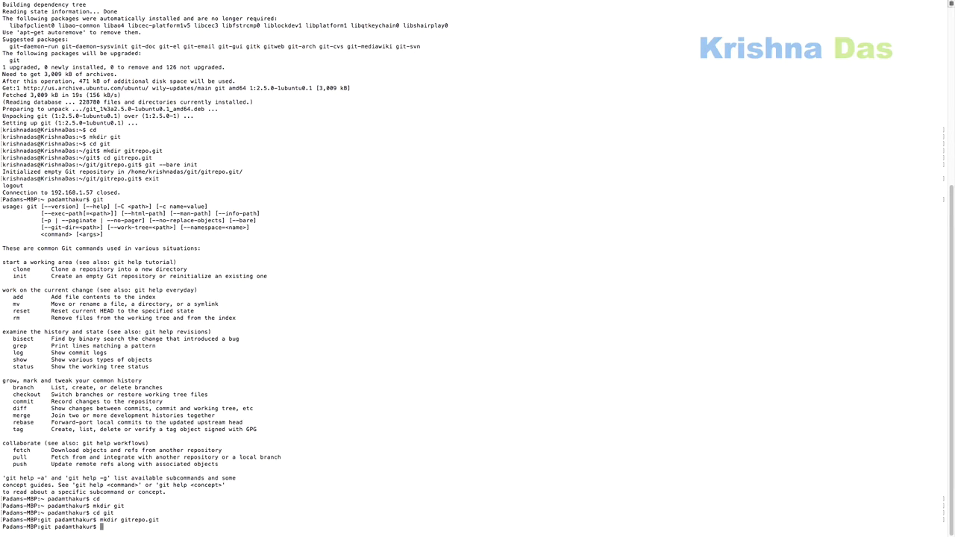
# Enter the local gitrepo.git folder and initialize it as an empty repository with git init
pyautogui.write('cd')
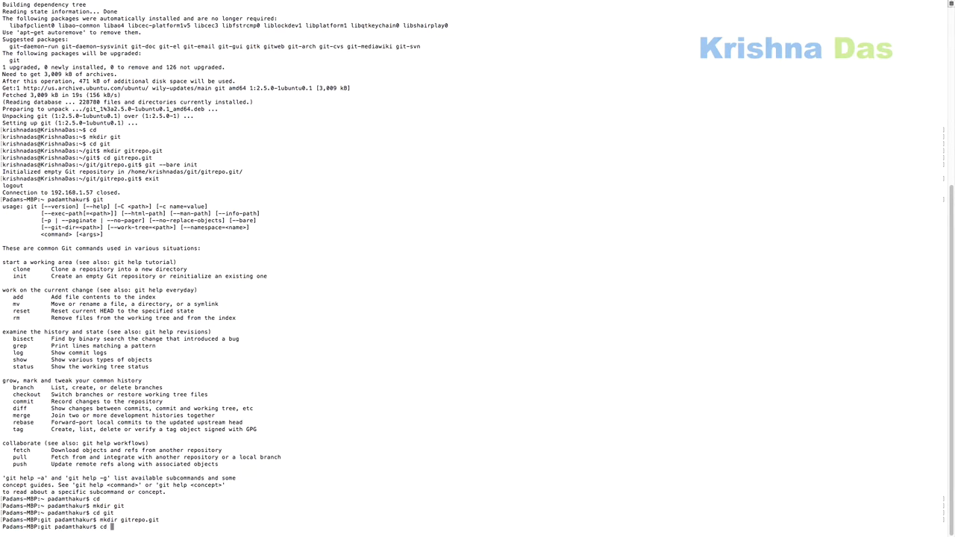
pyautogui.write('gitrepo.git')
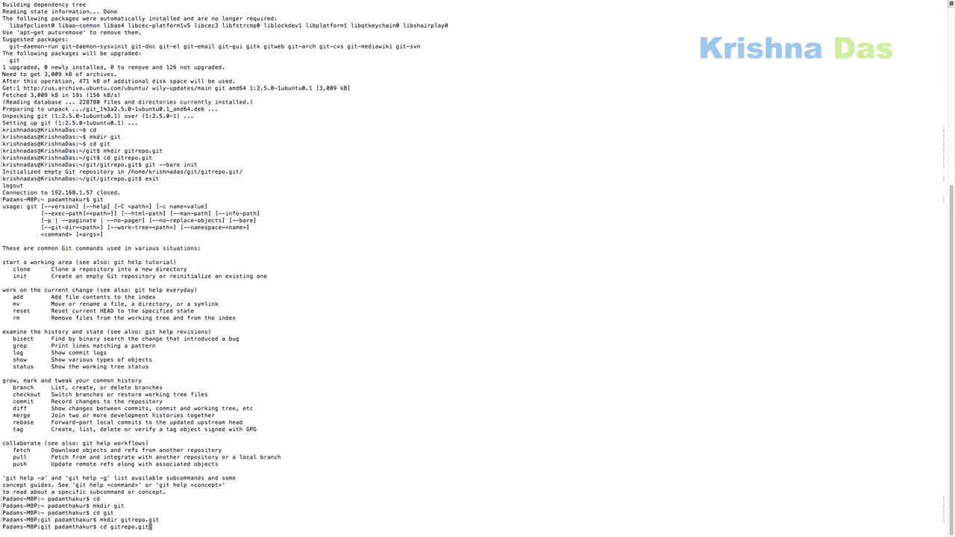
pyautogui.press('Return')
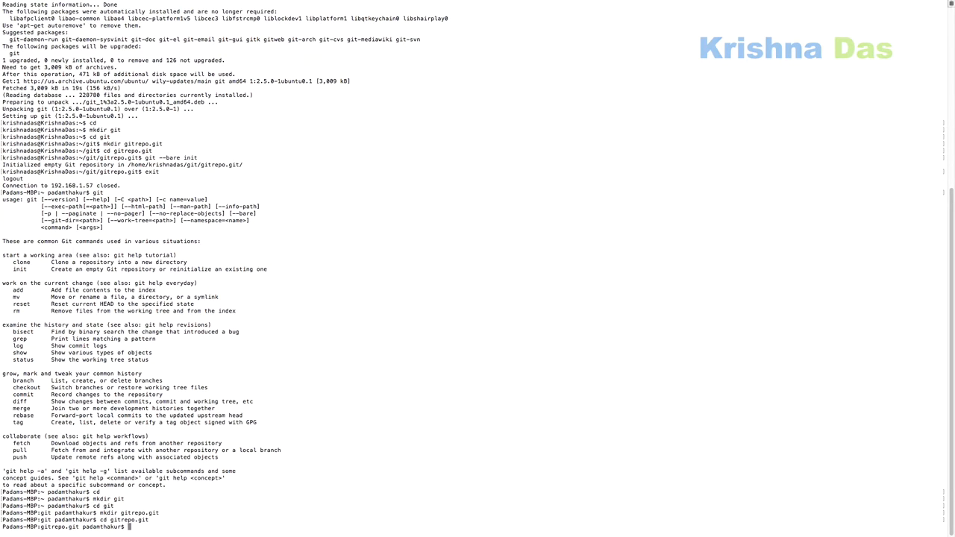
pyautogui.write('git init')
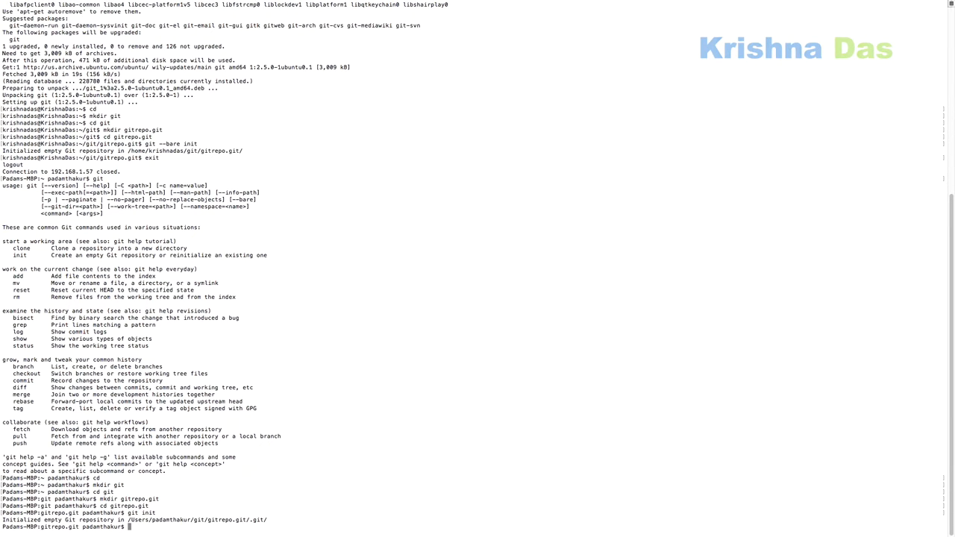
pyautogui.write('vi')
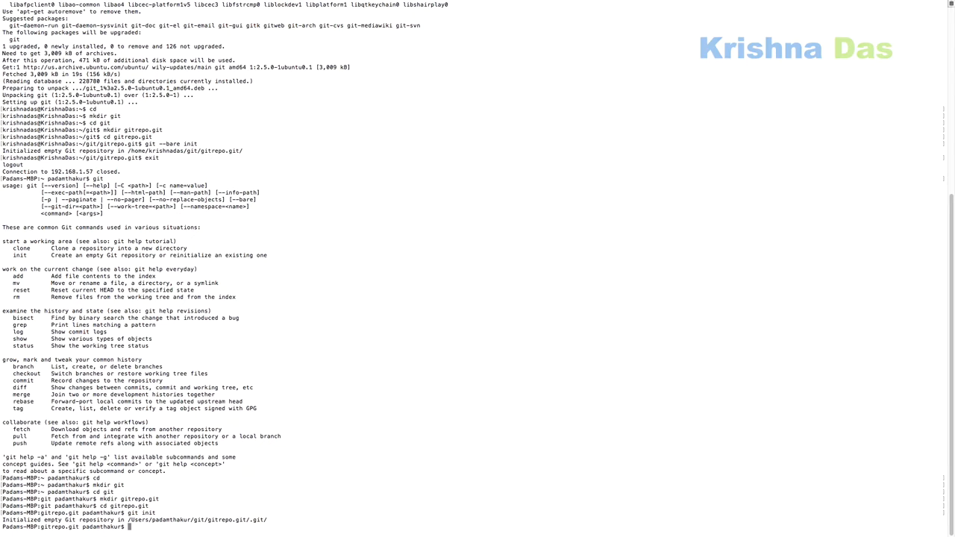
pyautogui.write('vi')
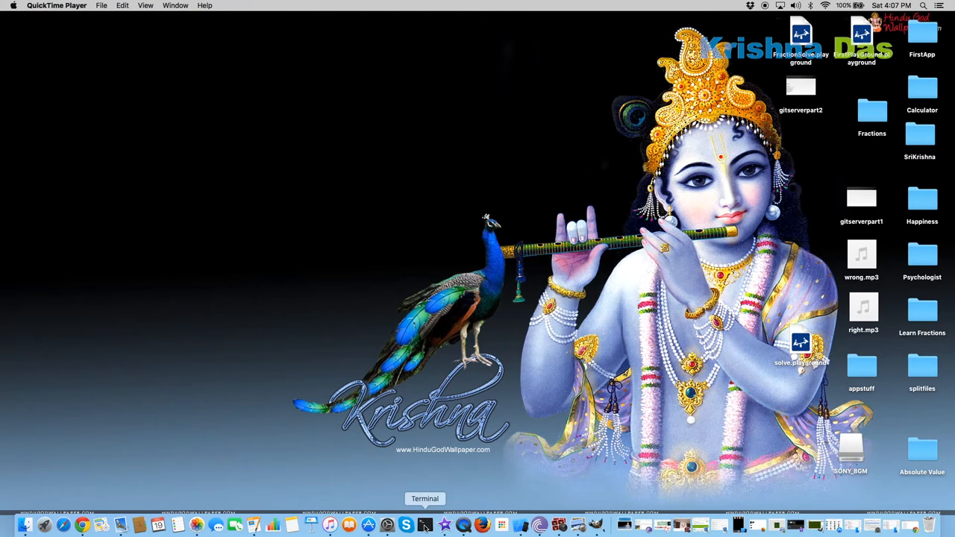
# Bring up a Finder window from the Dock to browse local files
pyautogui.click(424, 525)
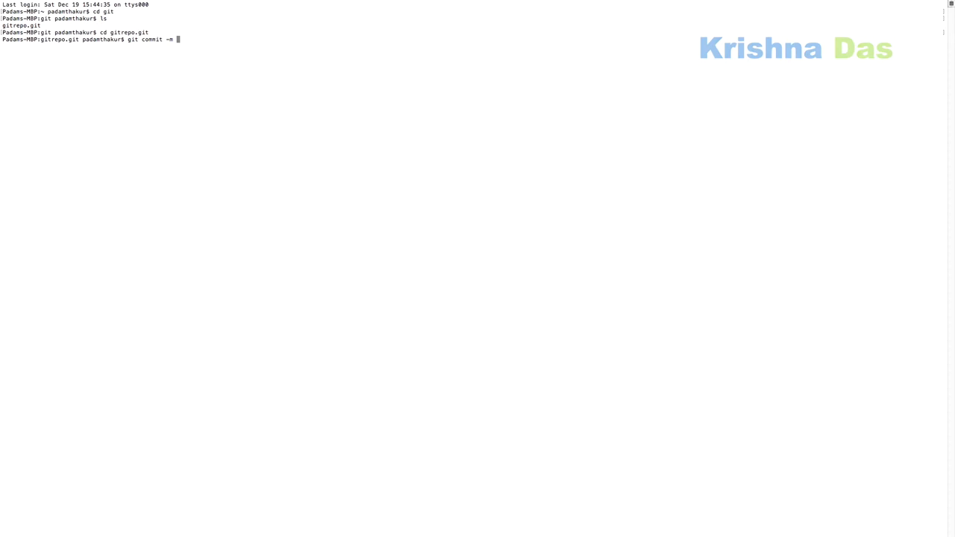
# Run git commit -m "Test Upload", which reports nothing to commit
pyautogui.press('Return')
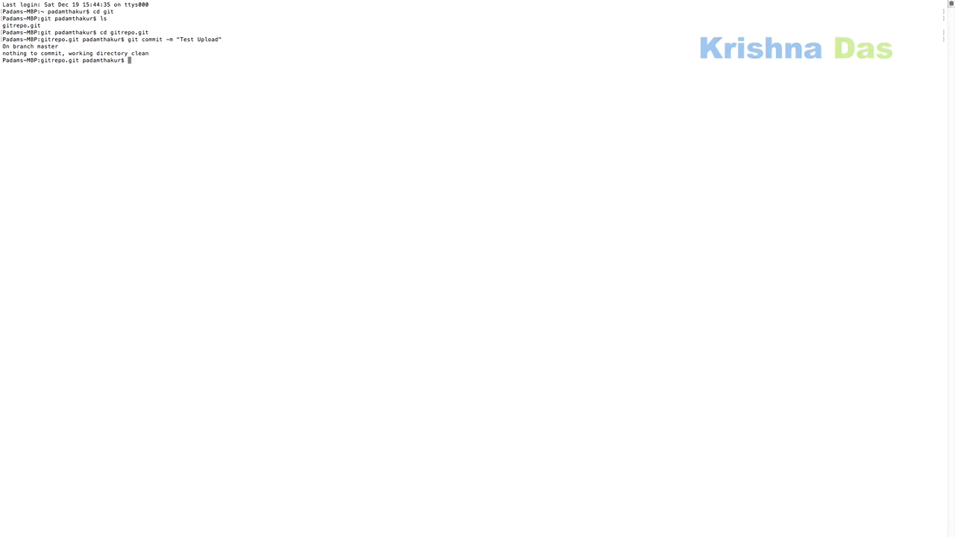
pyautogui.write('git')
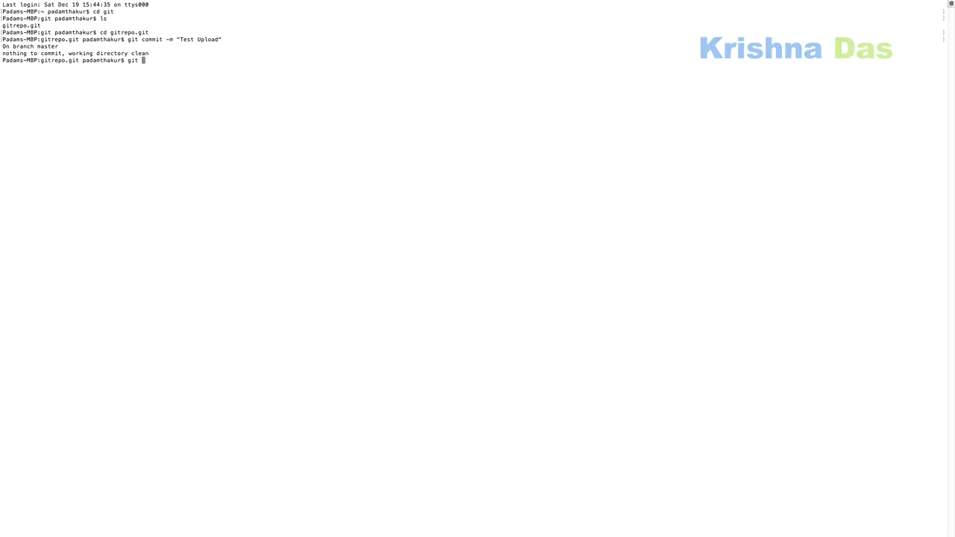
pyautogui.write('remote add')
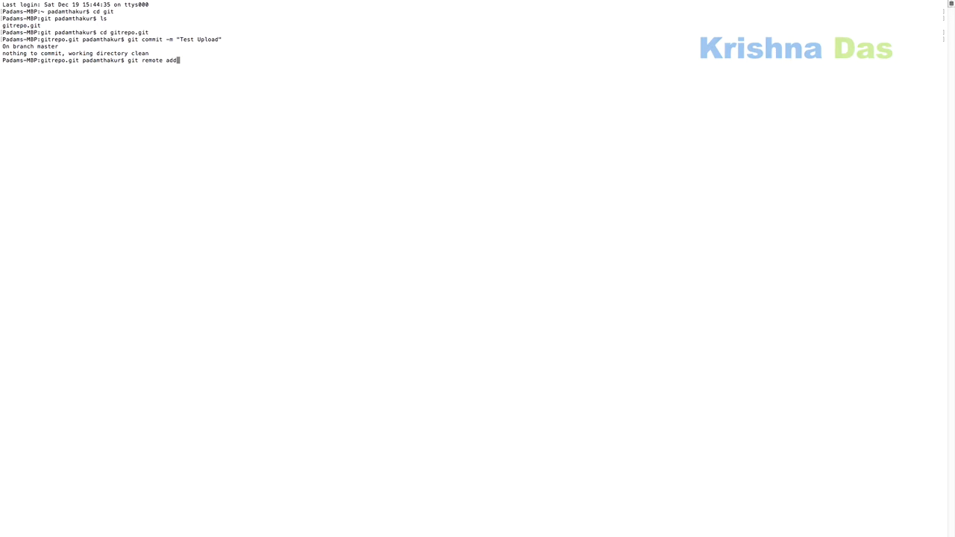
pyautogui.write('origin')
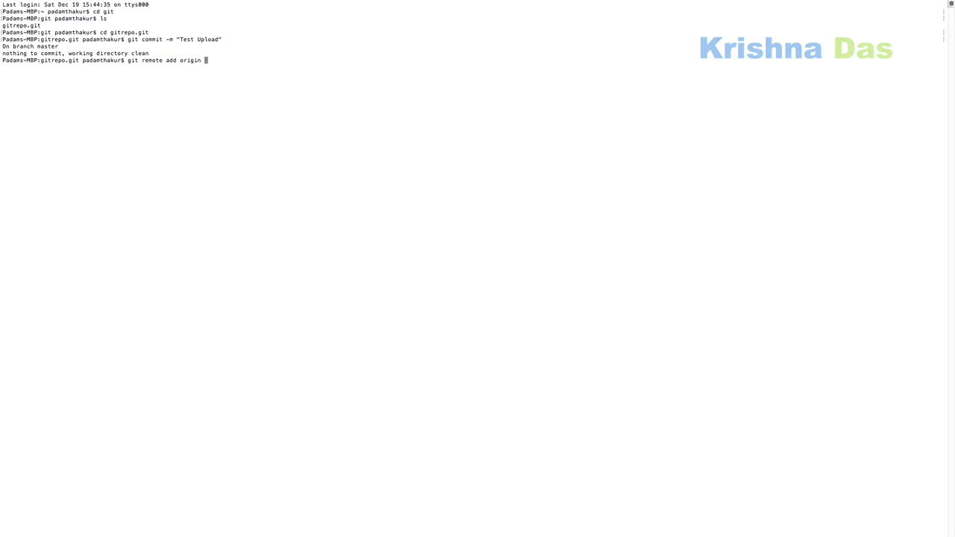
pyautogui.write('krishnadas')
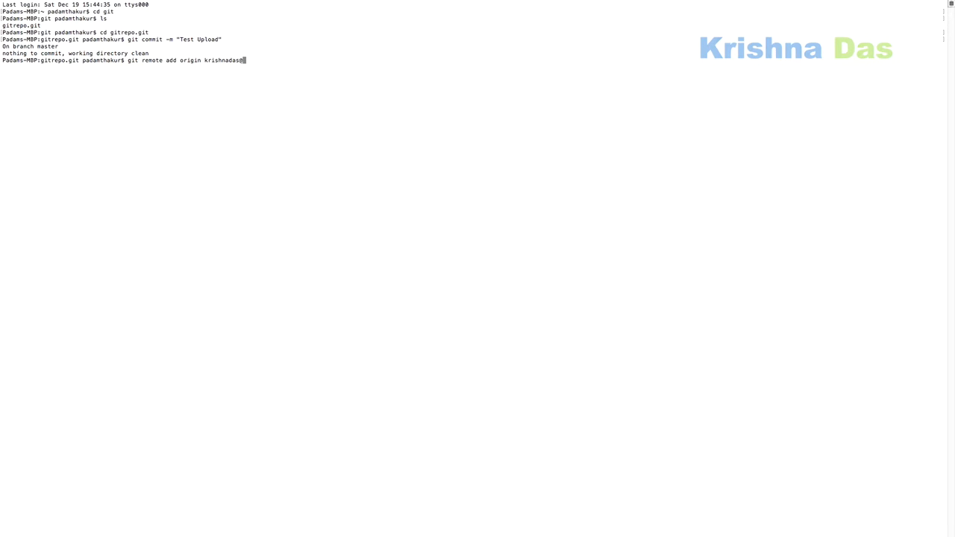
pyautogui.write('@192.')
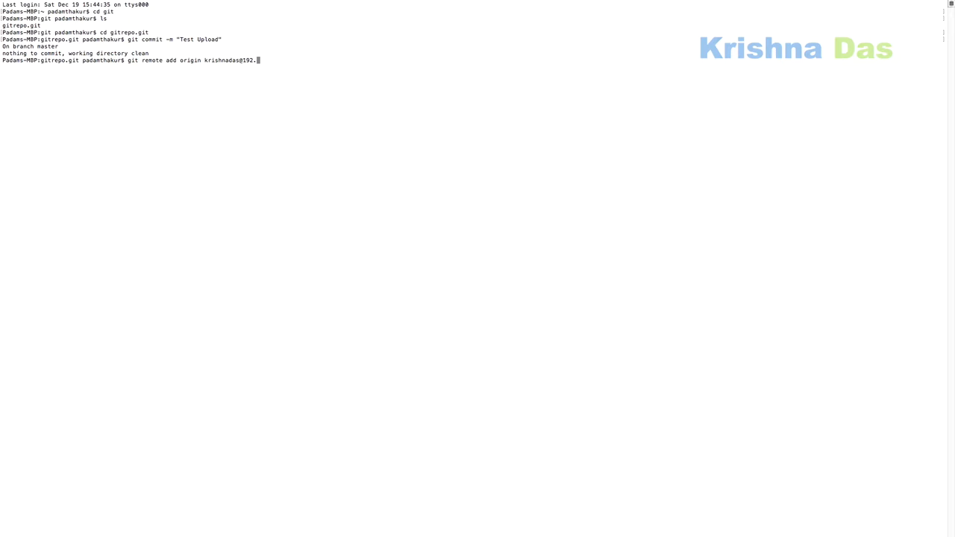
pyautogui.write('168.')
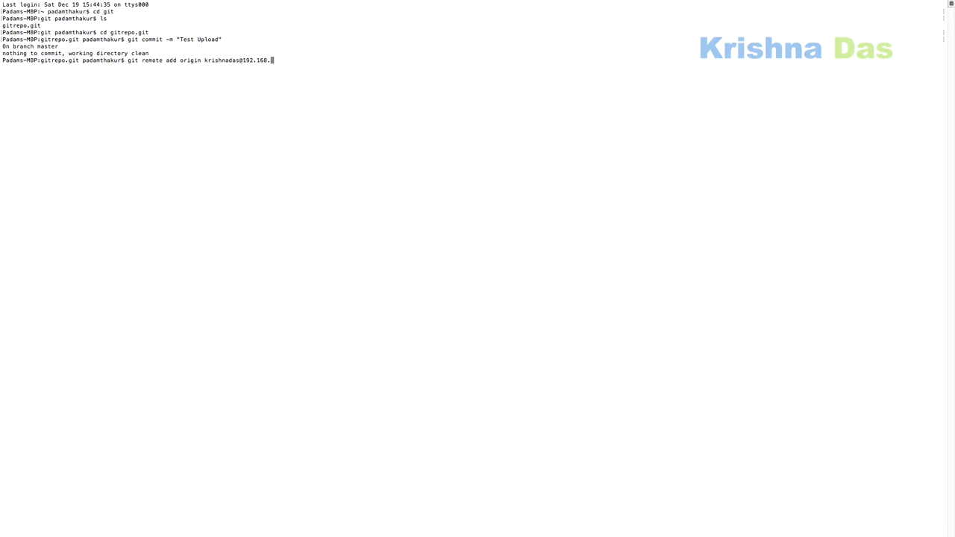
pyautogui.write('1.')
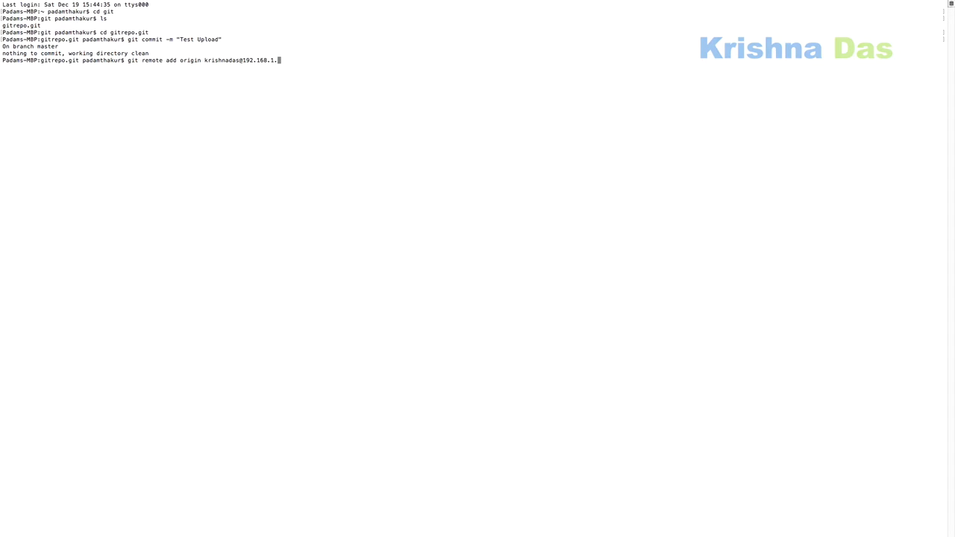
pyautogui.write('57')
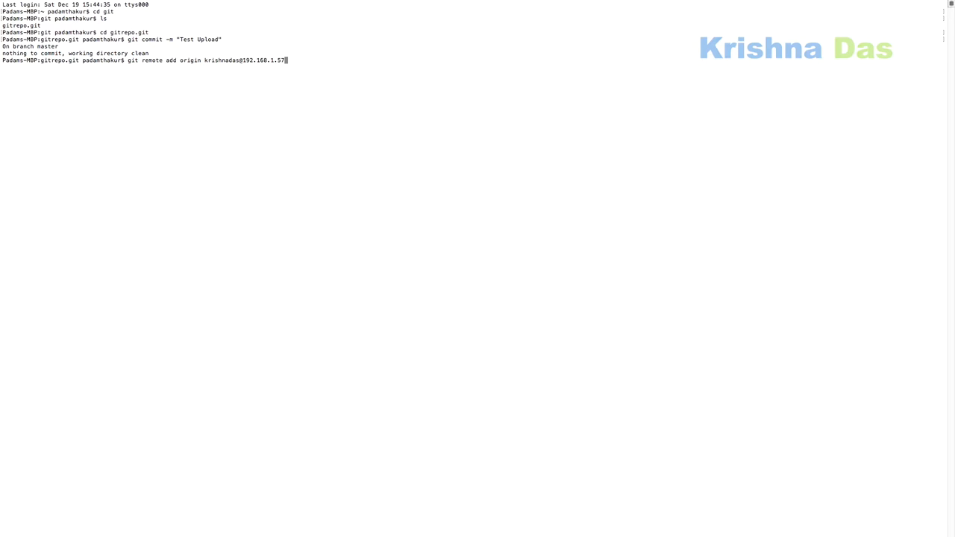
pyautogui.write(':git/git')
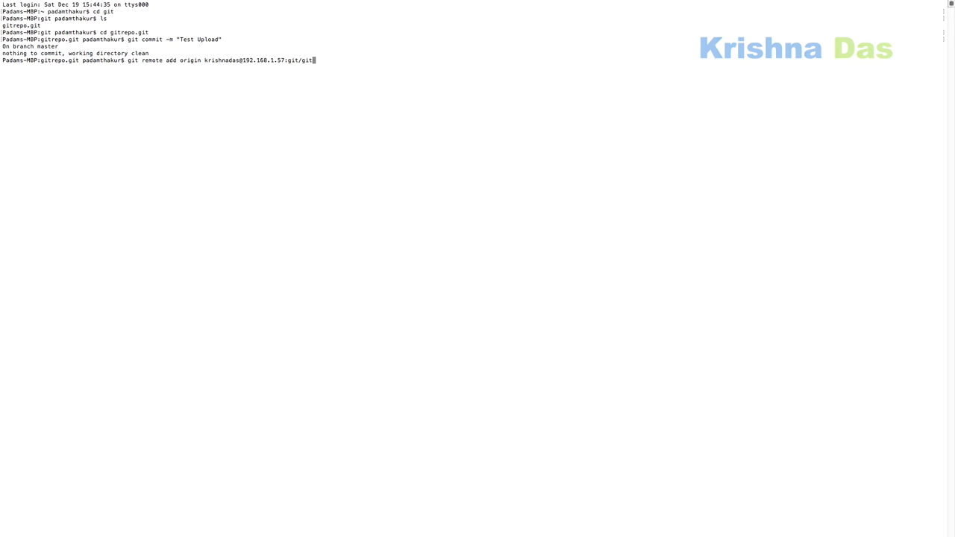
pyautogui.write('repo.git')
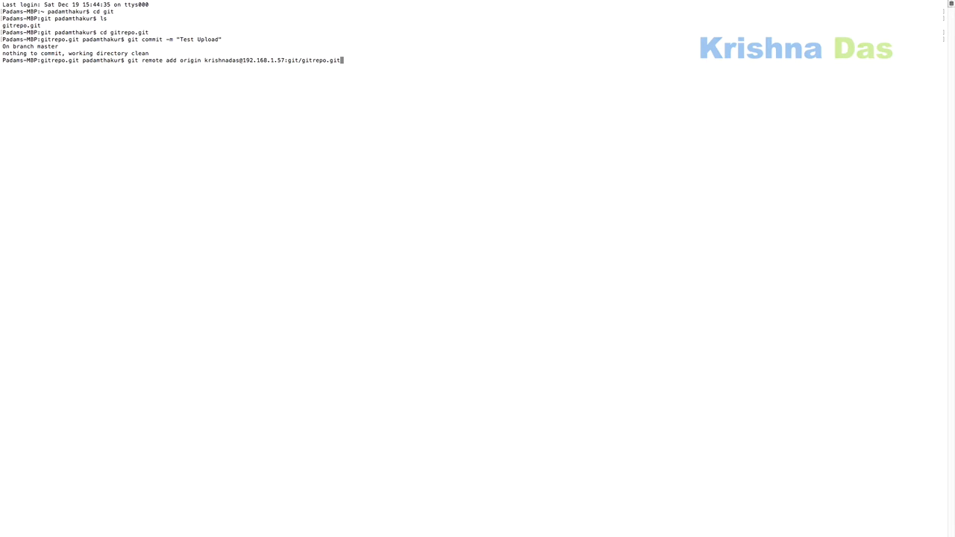
pyautogui.press('Return')
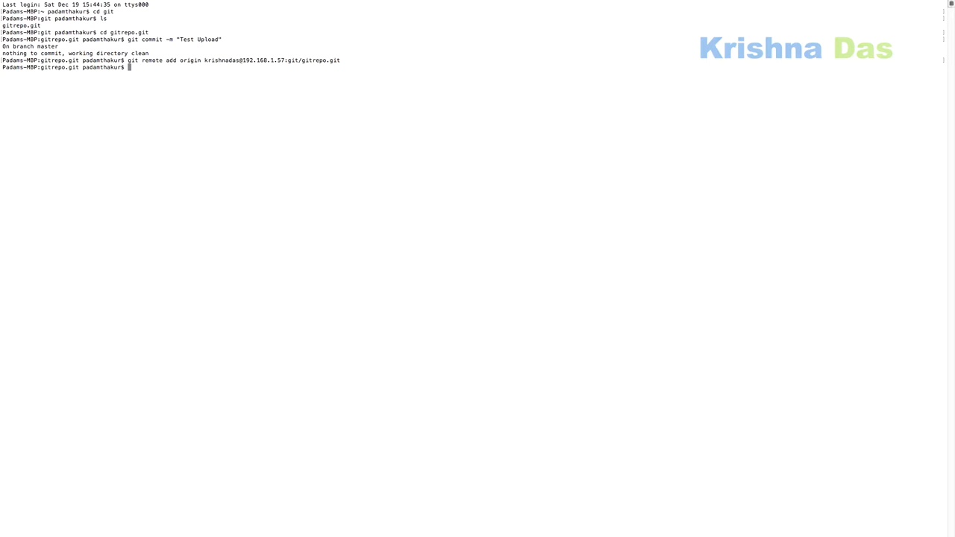
pyautogui.write('git push origin master')
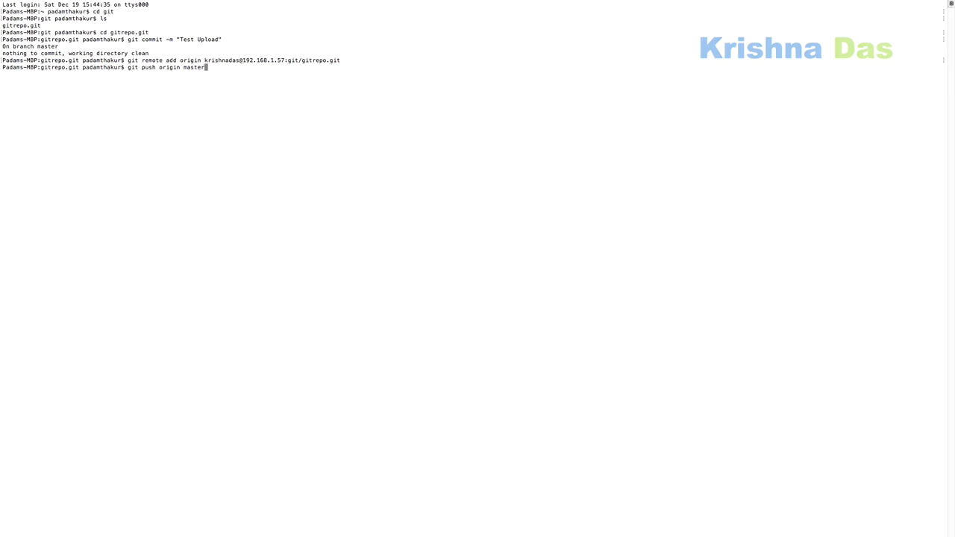
# Push master to origin, authenticating with the server password to create the new branch
pyautogui.press('Return')
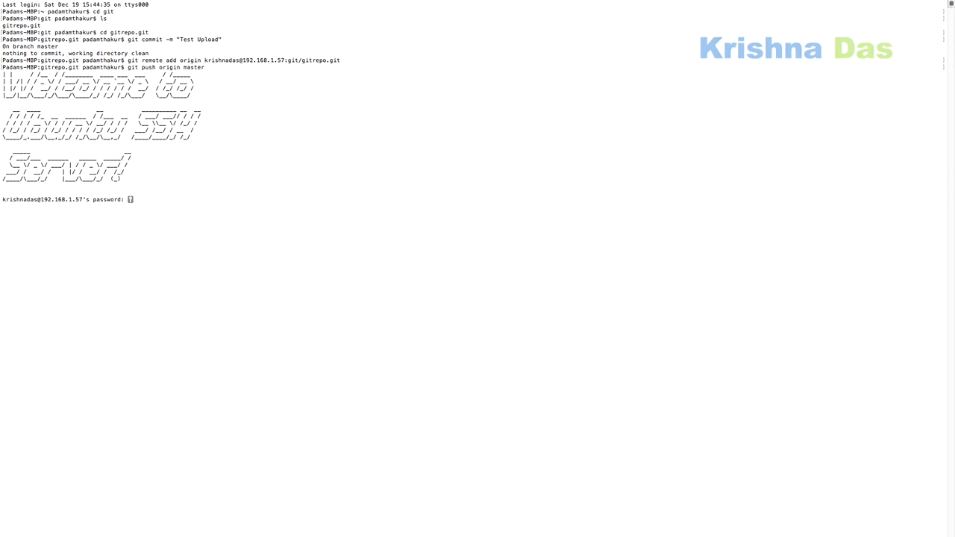
pyautogui.press('Return')
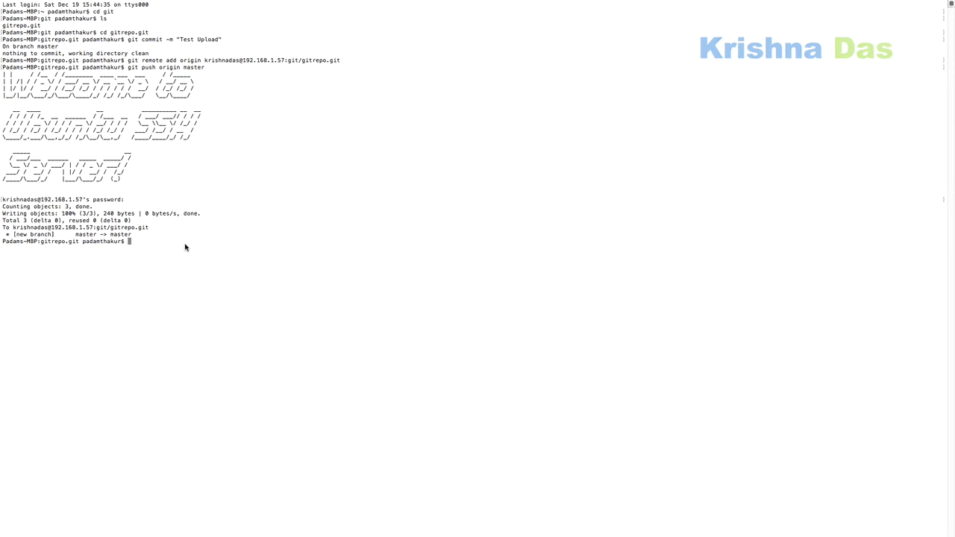
pyautogui.moveTo(293, 375)
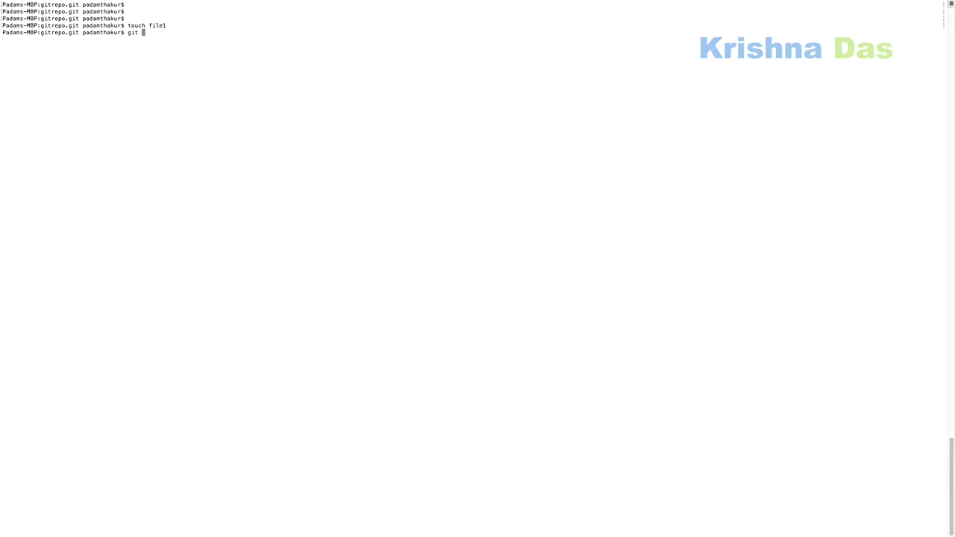
# Stage all changes in the repository with git add
pyautogui.write('add file1')
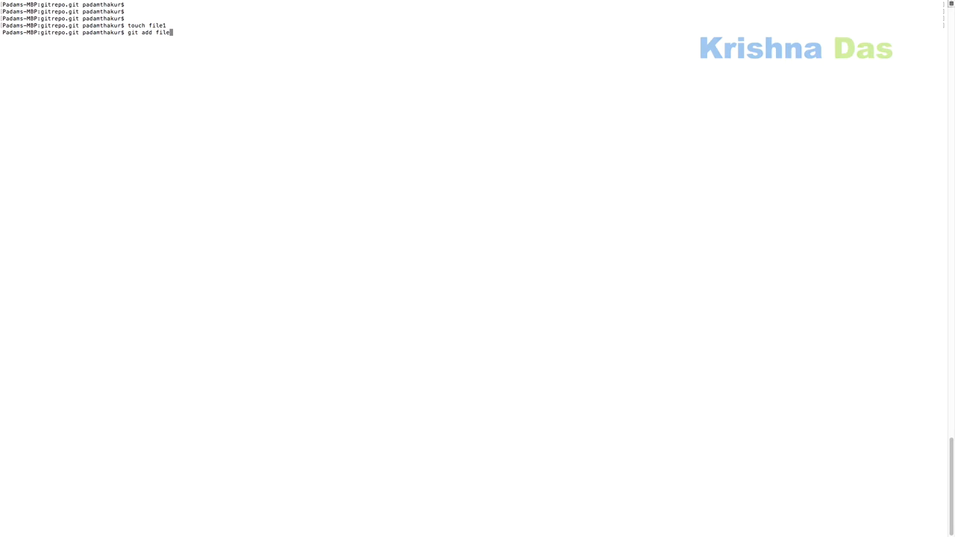
pyautogui.write('1')
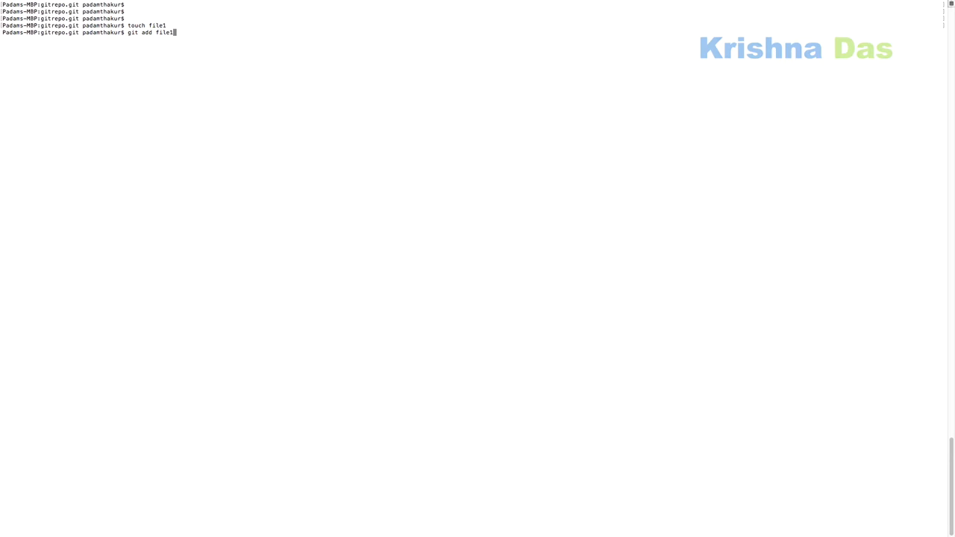
pyautogui.press('Backspace')
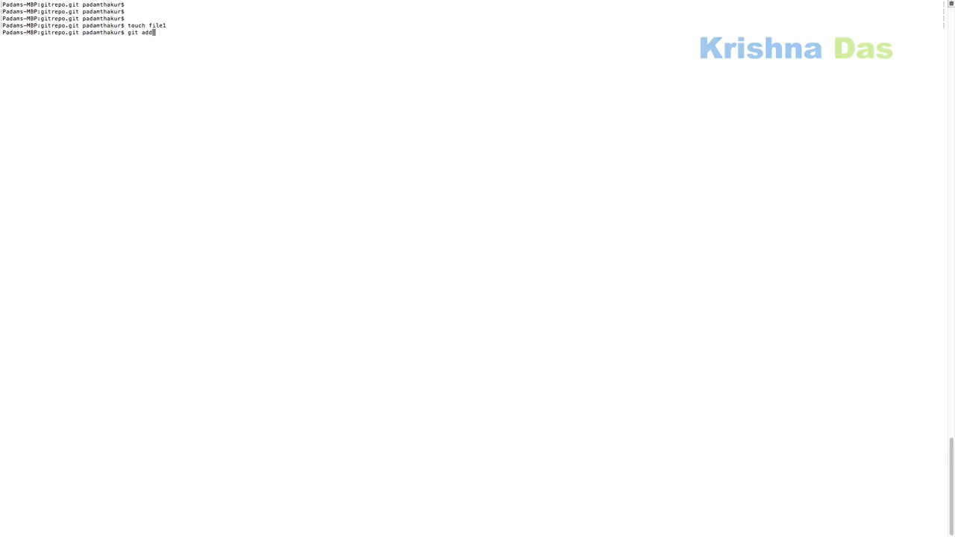
pyautogui.press('Return')
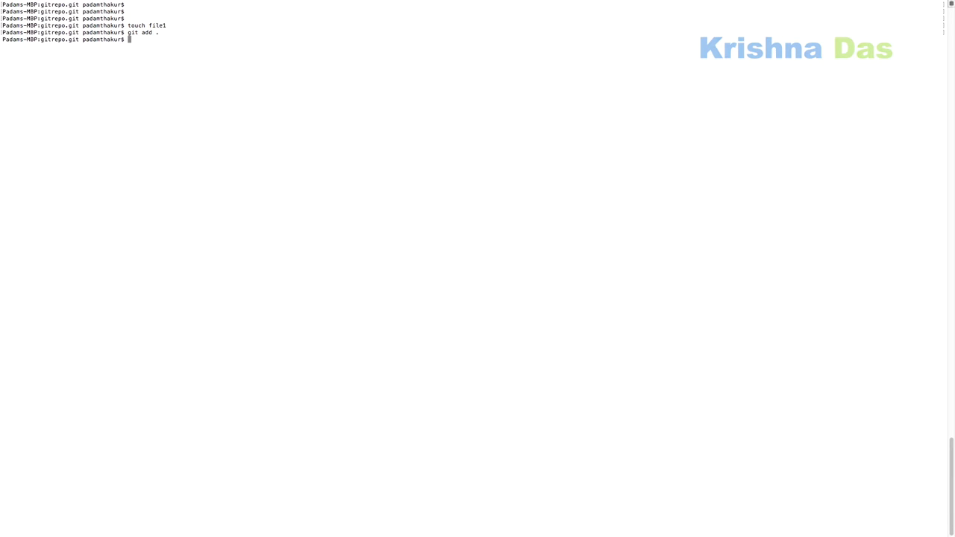
# Commit the staged file1 with the message "This is file1"
pyautogui.write('git')
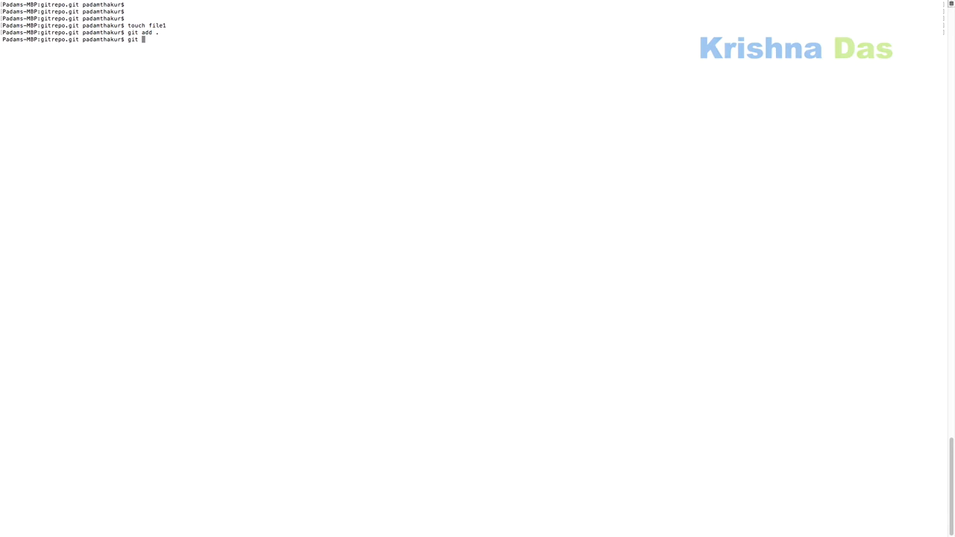
pyautogui.write('comm')
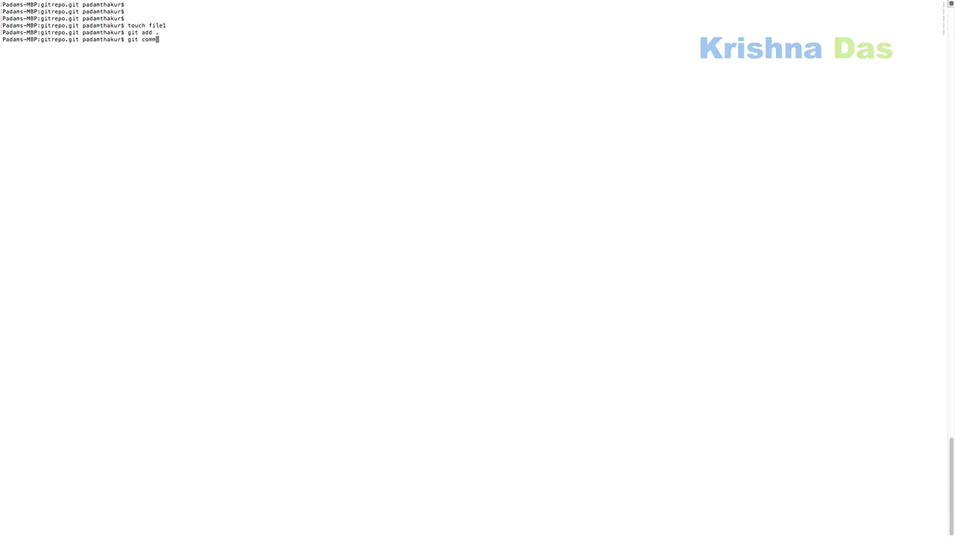
pyautogui.write('it -m')
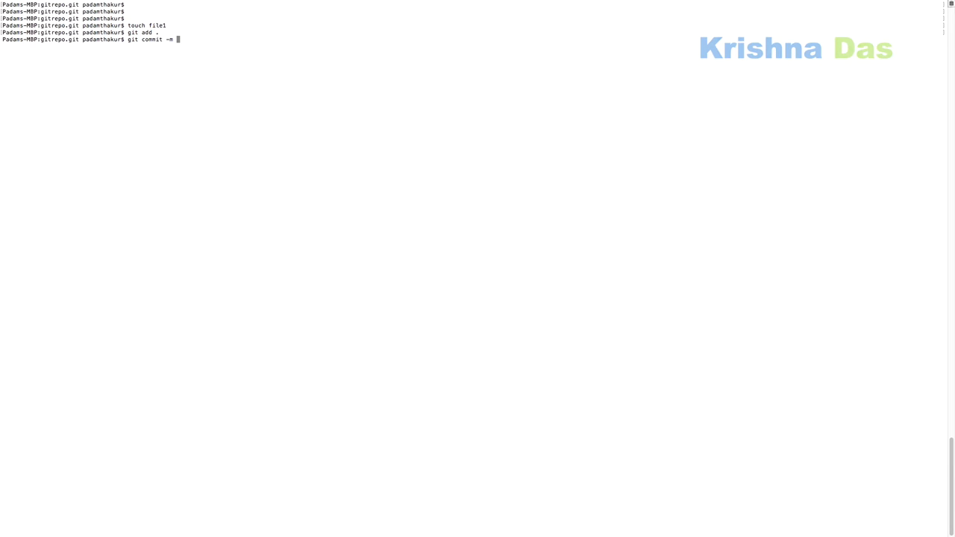
pyautogui.write('"This is')
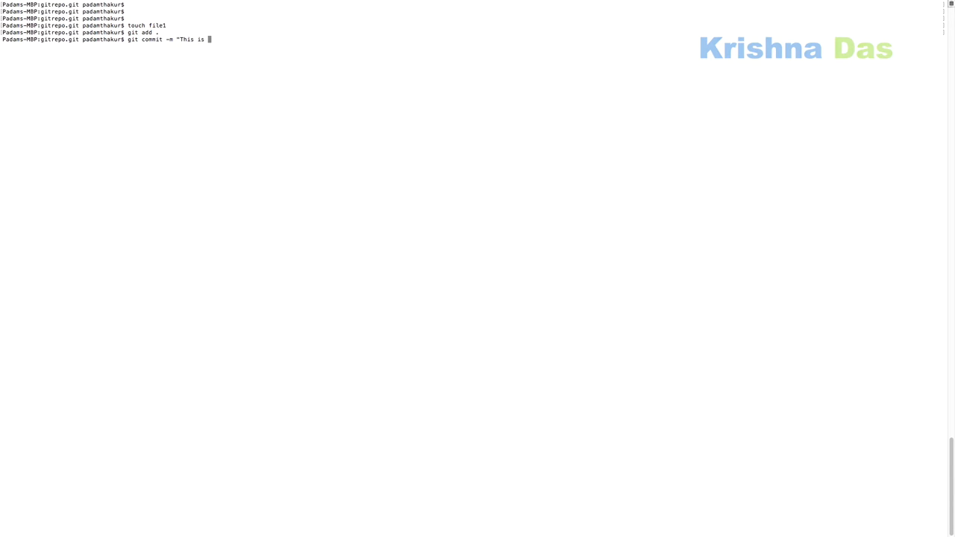
pyautogui.write('file1')
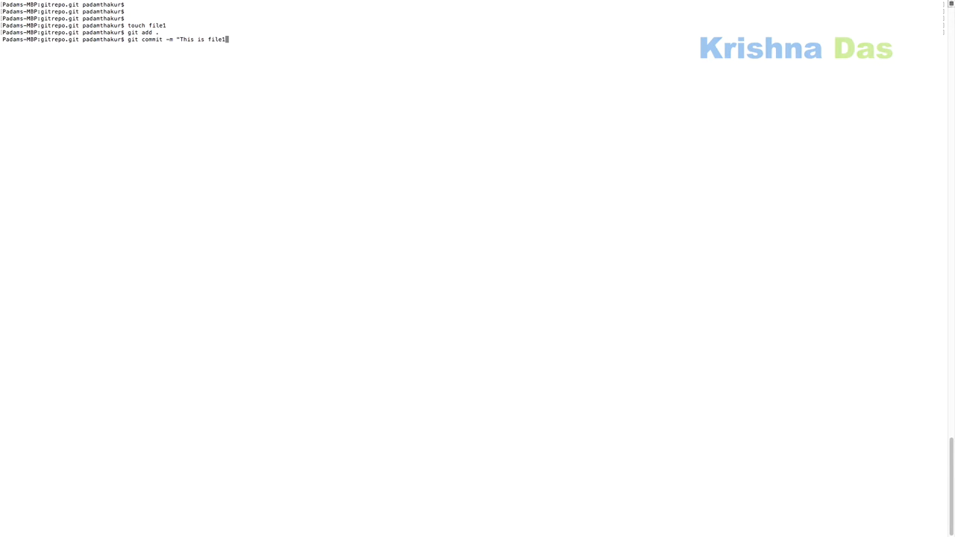
pyautogui.press('Return')
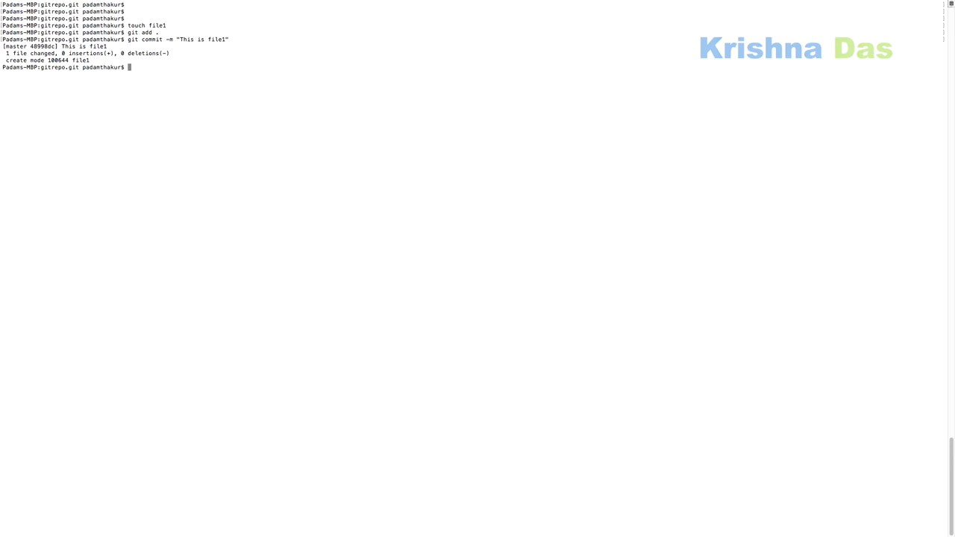
# Run git push origin master, reaching the server's SSH password prompt
pyautogui.write('g')
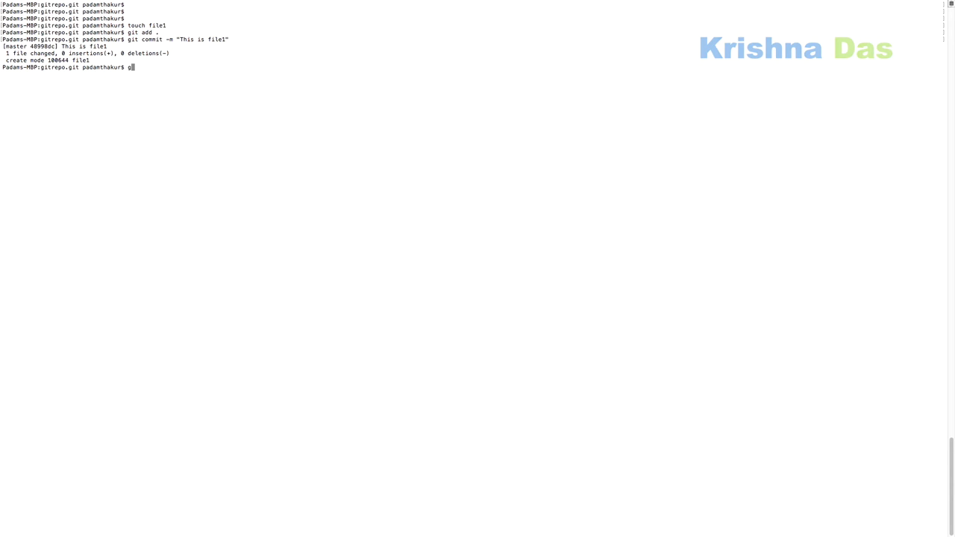
pyautogui.write('git push')
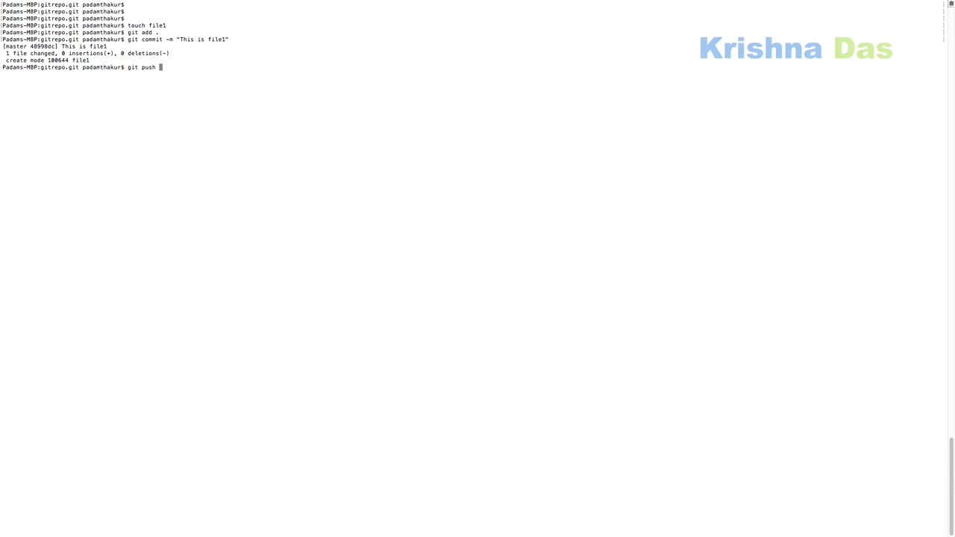
pyautogui.write('origin')
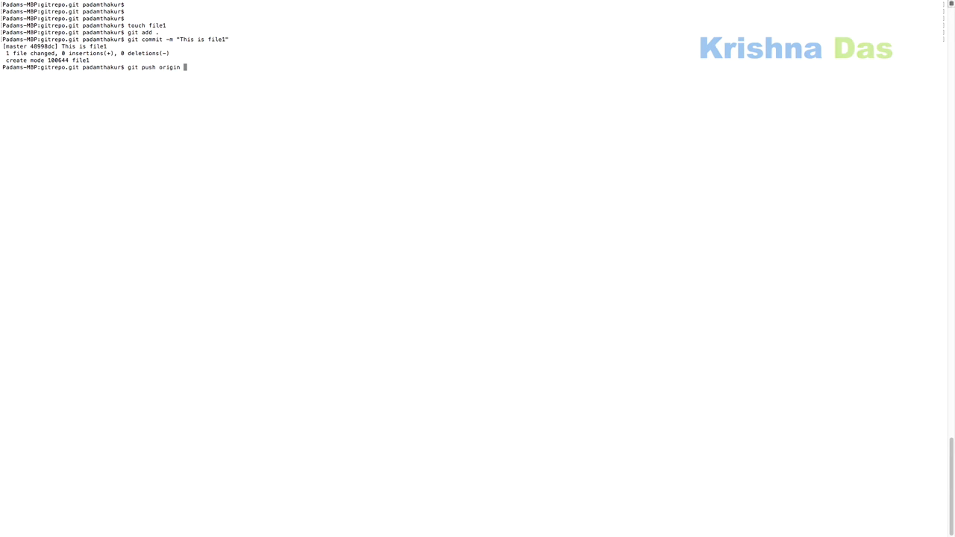
pyautogui.write('master')
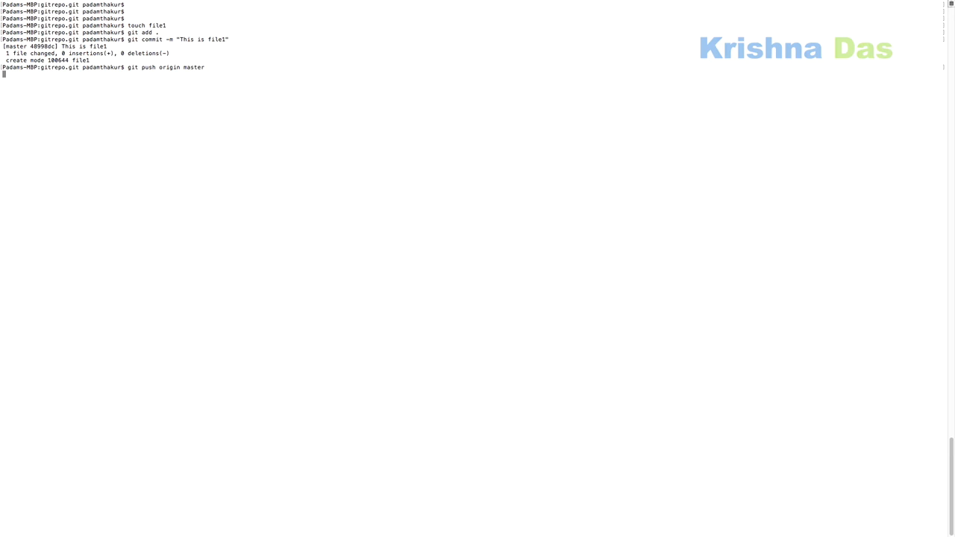
pyautogui.press('Return')
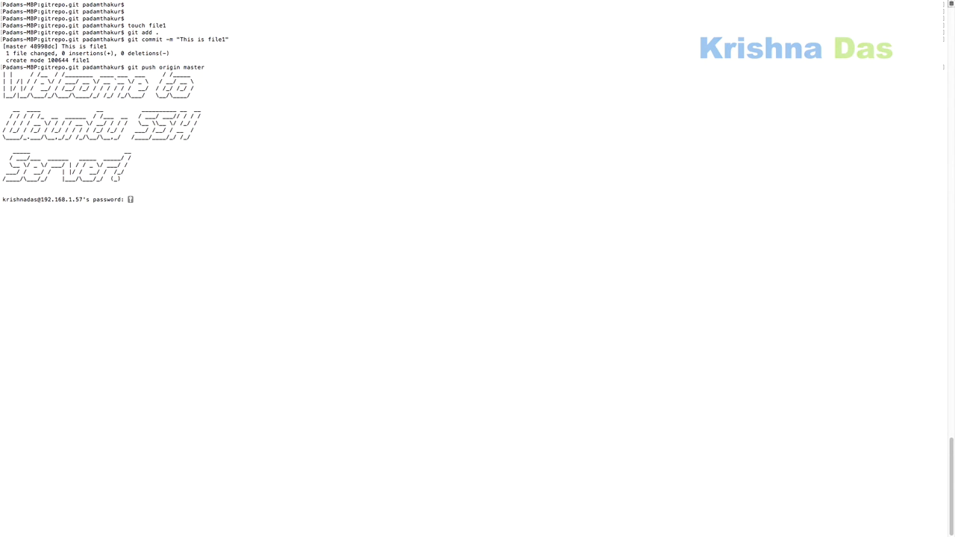